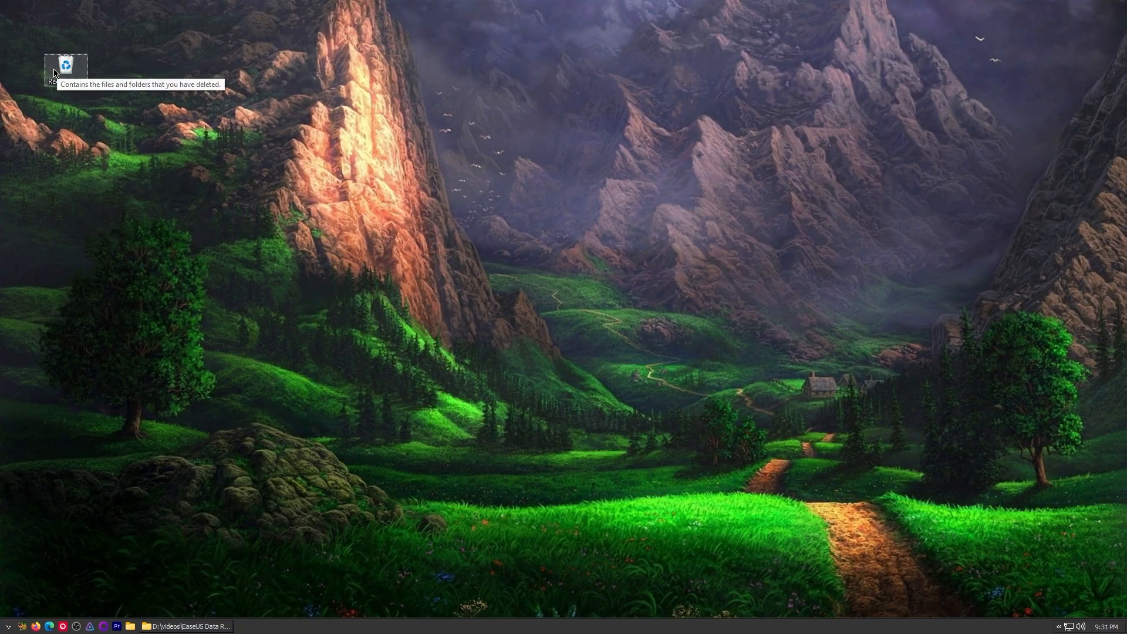
Leave the desktop for the EaseUS Data Recovery Wizard Free download page in the browser.
right_click(65, 63)
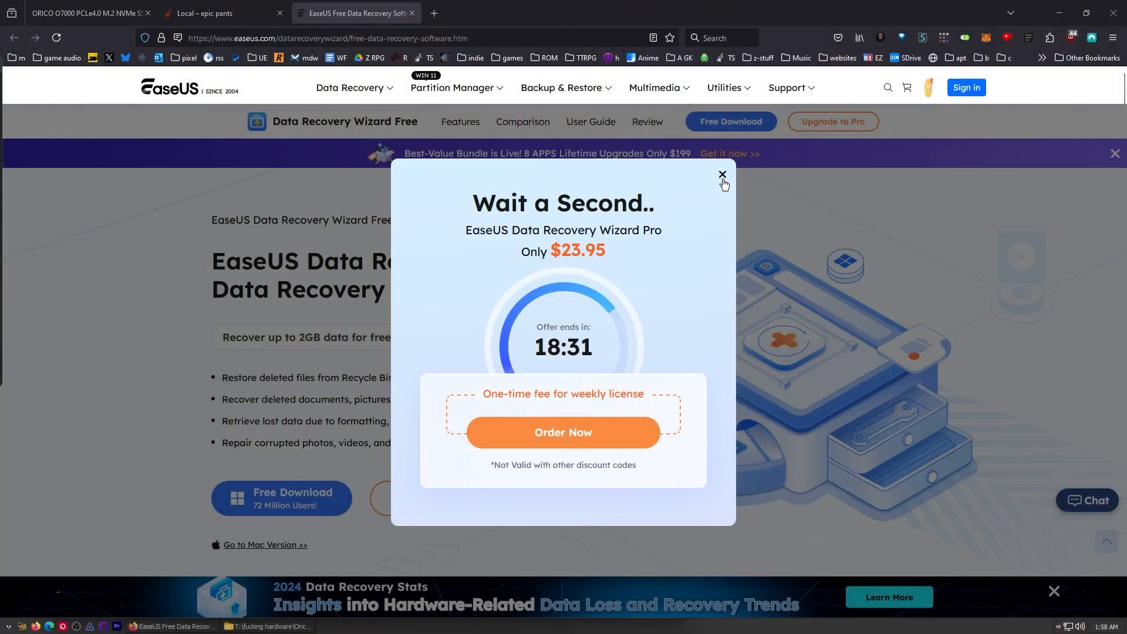
Dismiss the 'Wait a Second' discount popup and reveal the Free vs Pro comparison table.
left_click(722, 175)
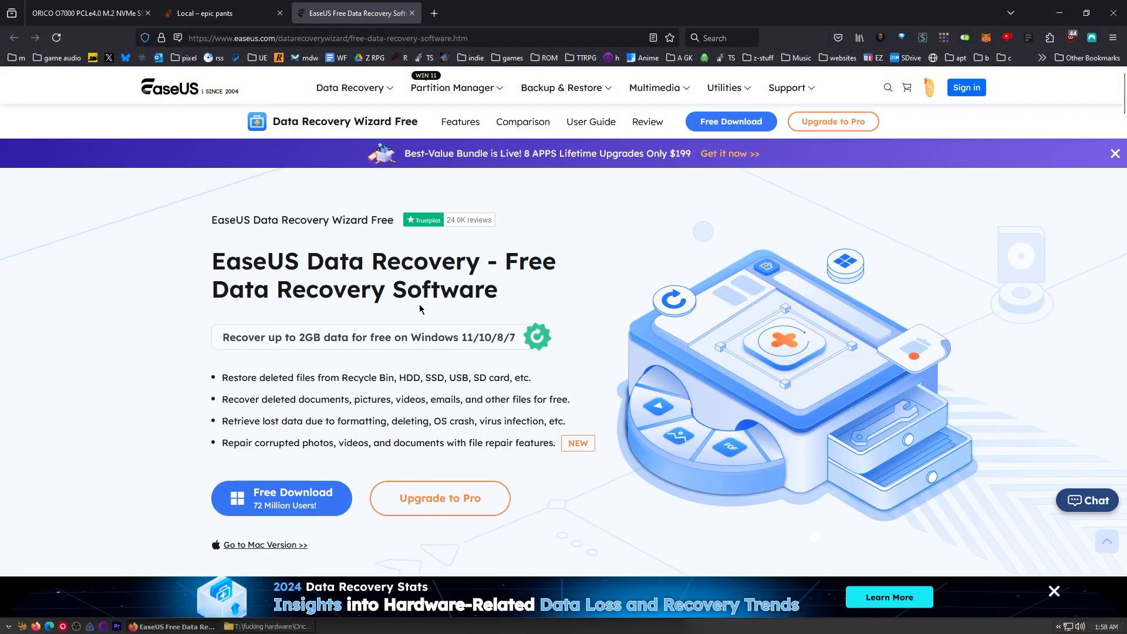
left_click_drag(212, 261, 403, 261)
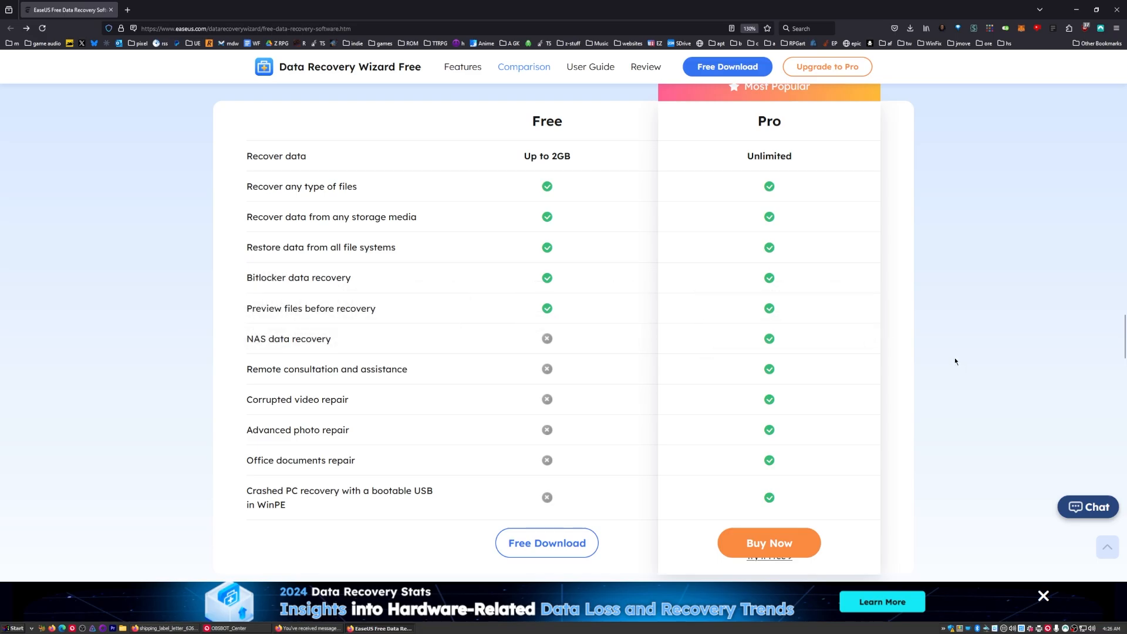
mouse_move(320, 303)
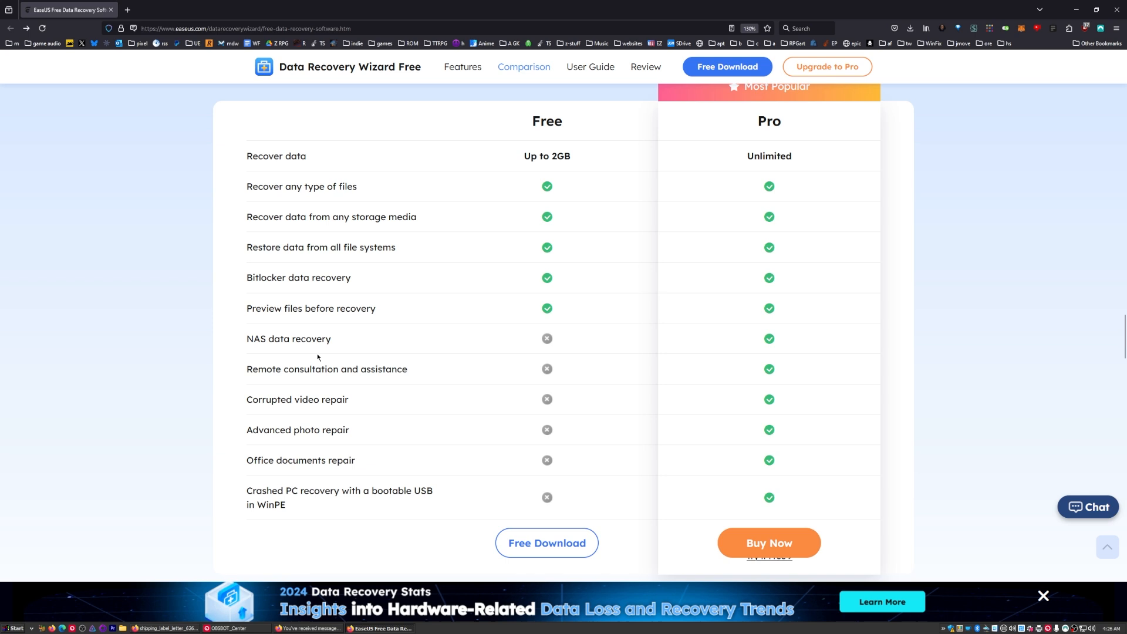
mouse_move(456, 350)
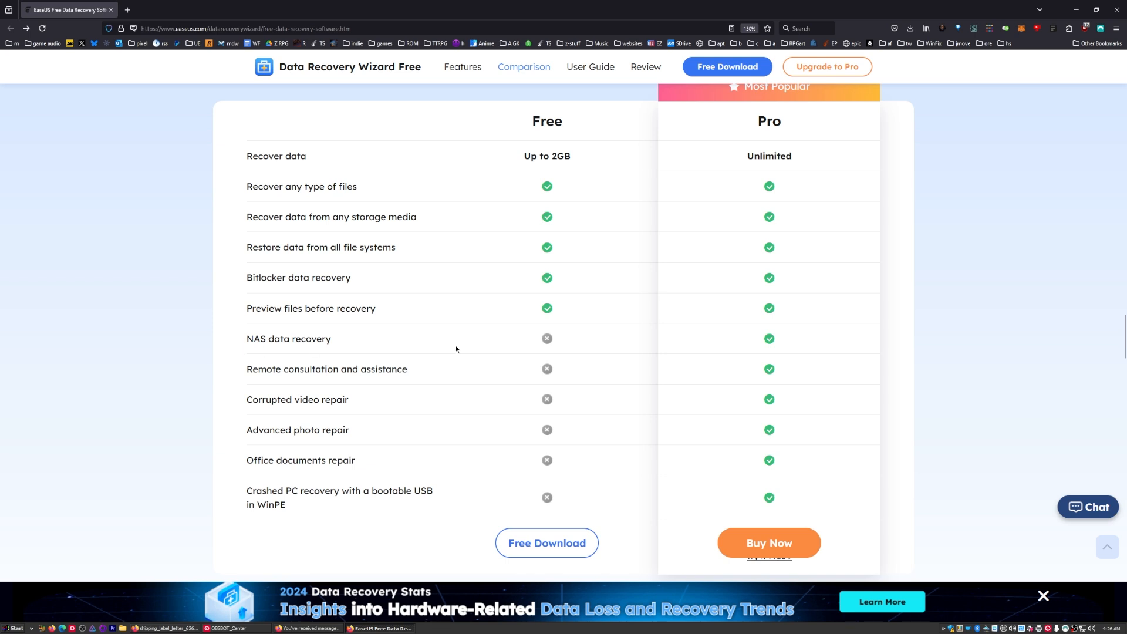
mouse_move(502, 347)
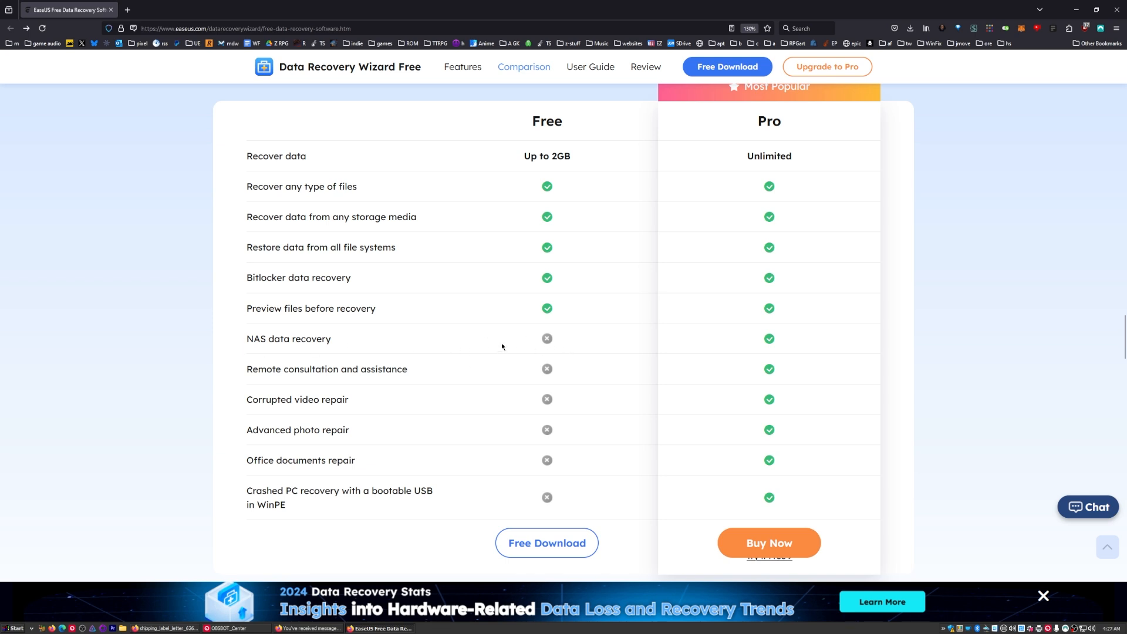
mouse_move(744, 317)
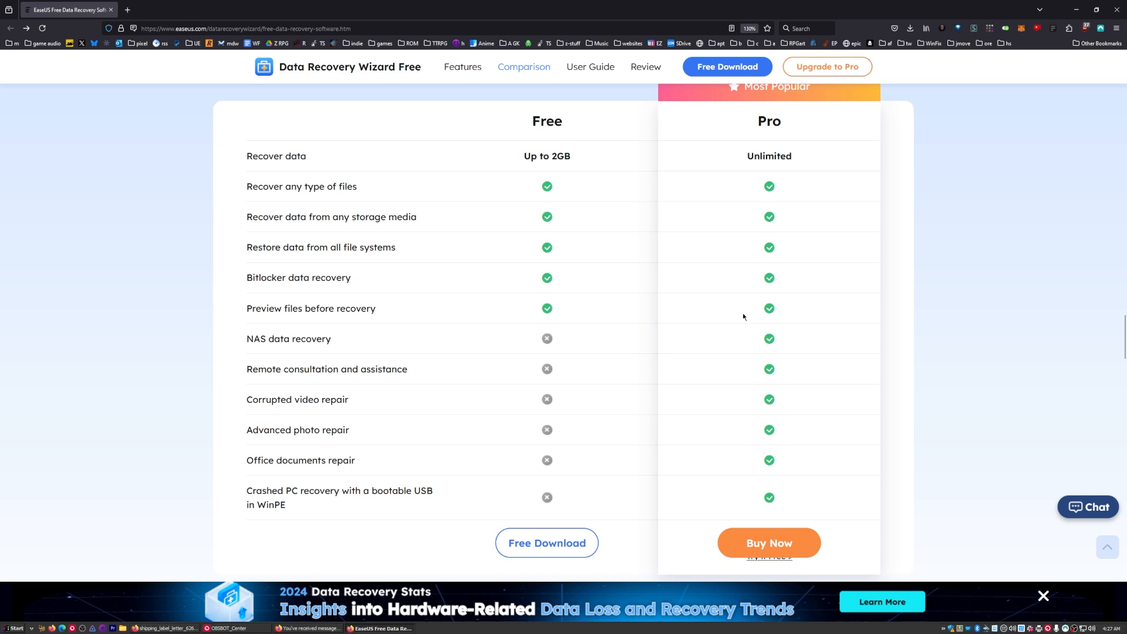
mouse_move(339, 455)
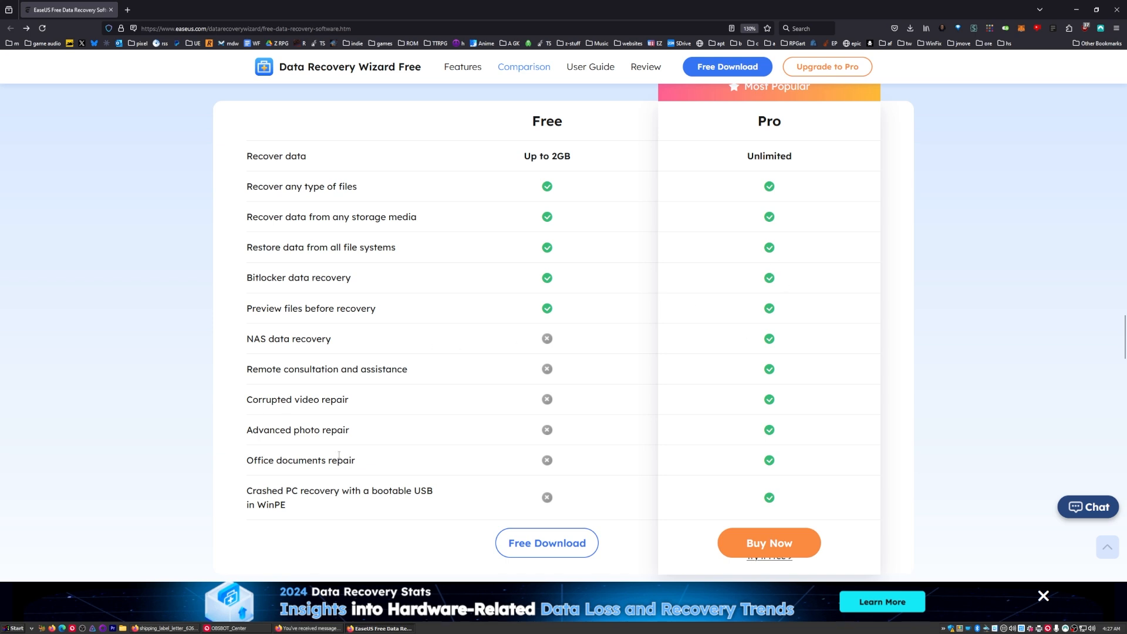
mouse_move(290, 390)
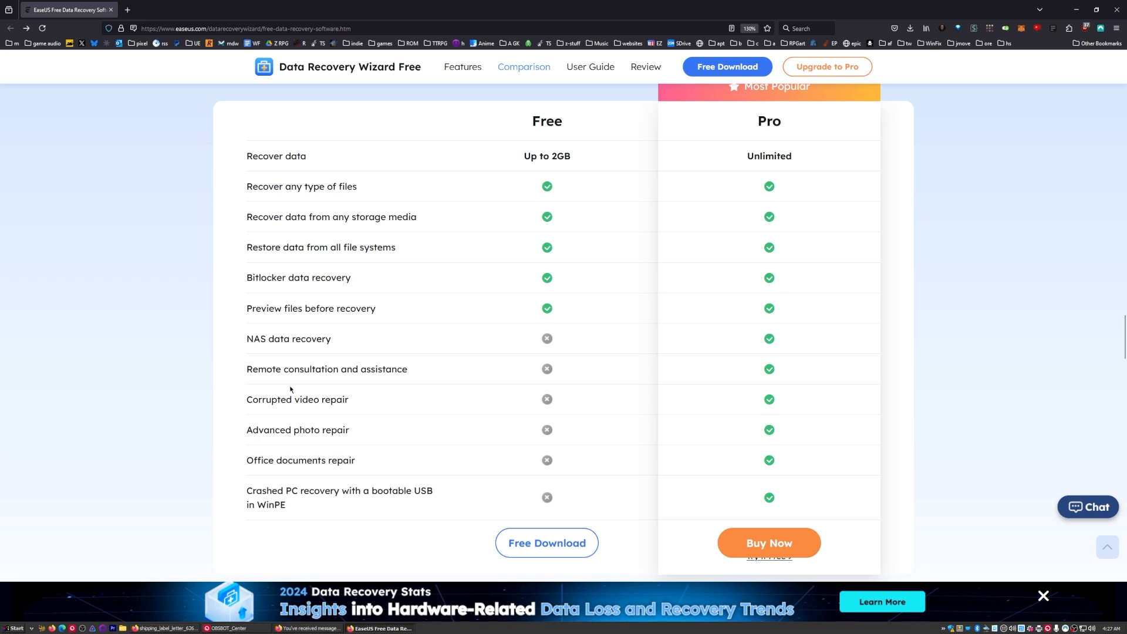
mouse_move(365, 512)
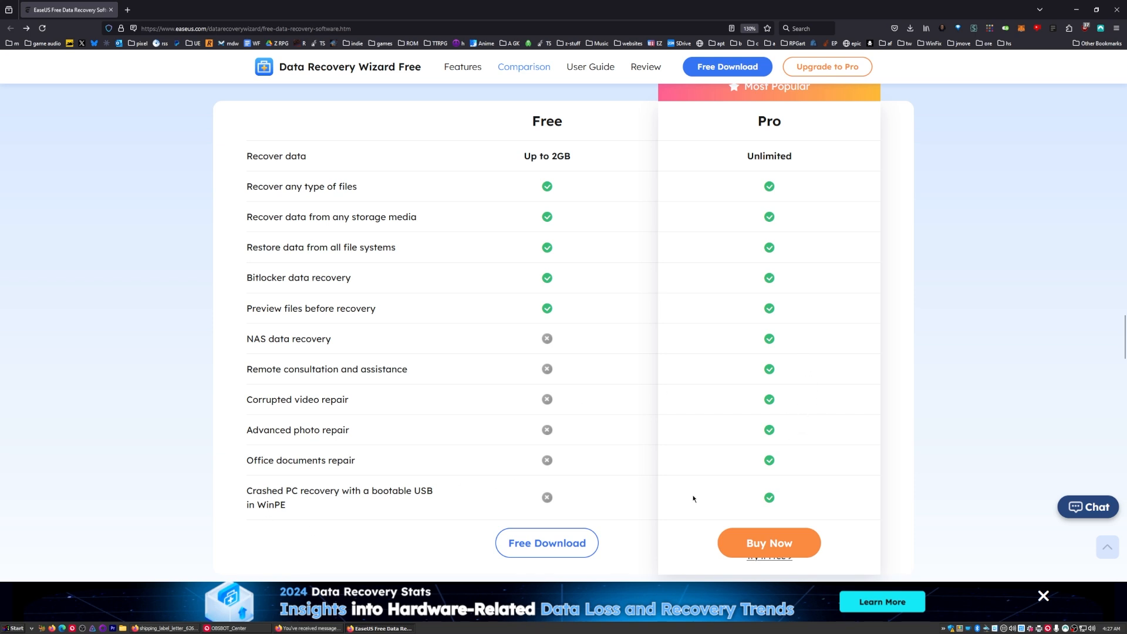
mouse_move(266, 516)
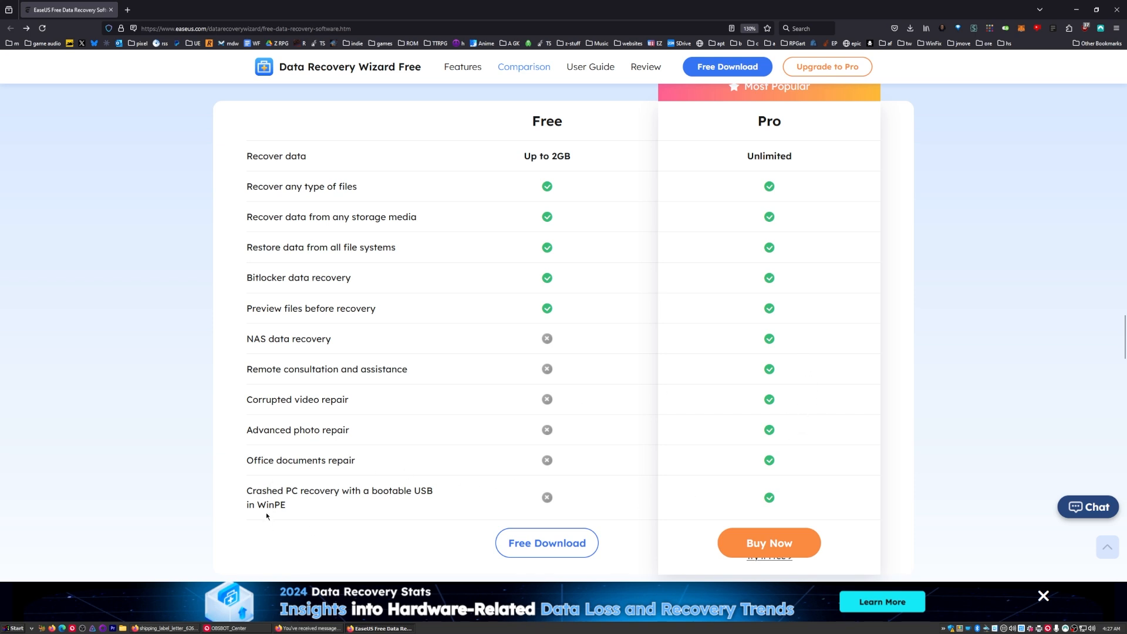
mouse_move(750, 505)
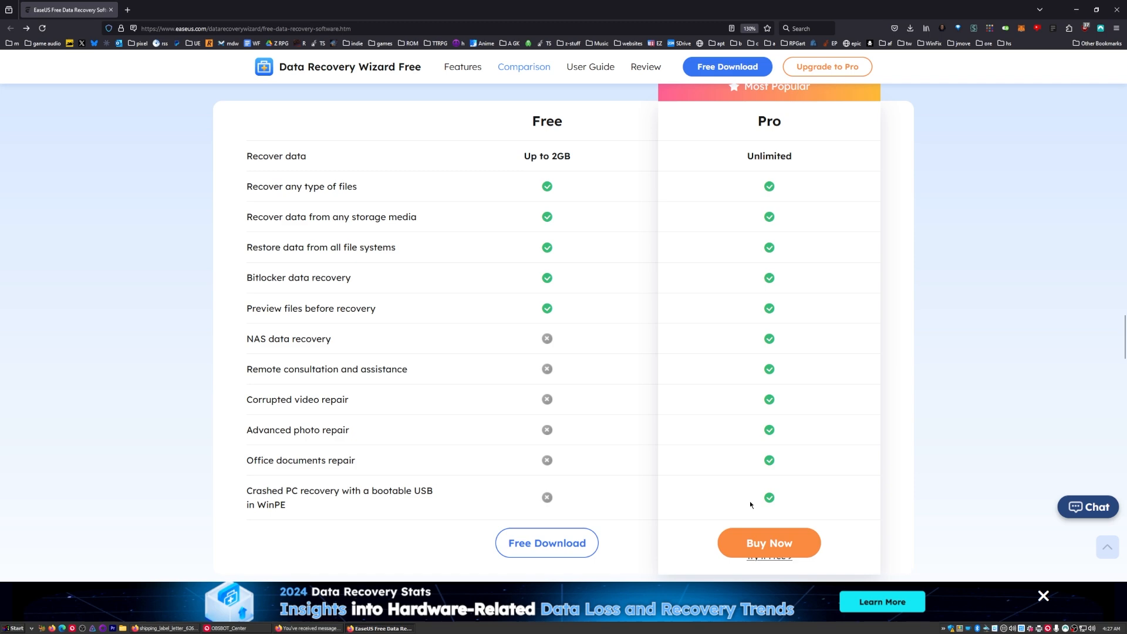
Choose the Lifetime Upgrade plan and launch the drw_free_installer.exe setup window.
scroll("down", 3)
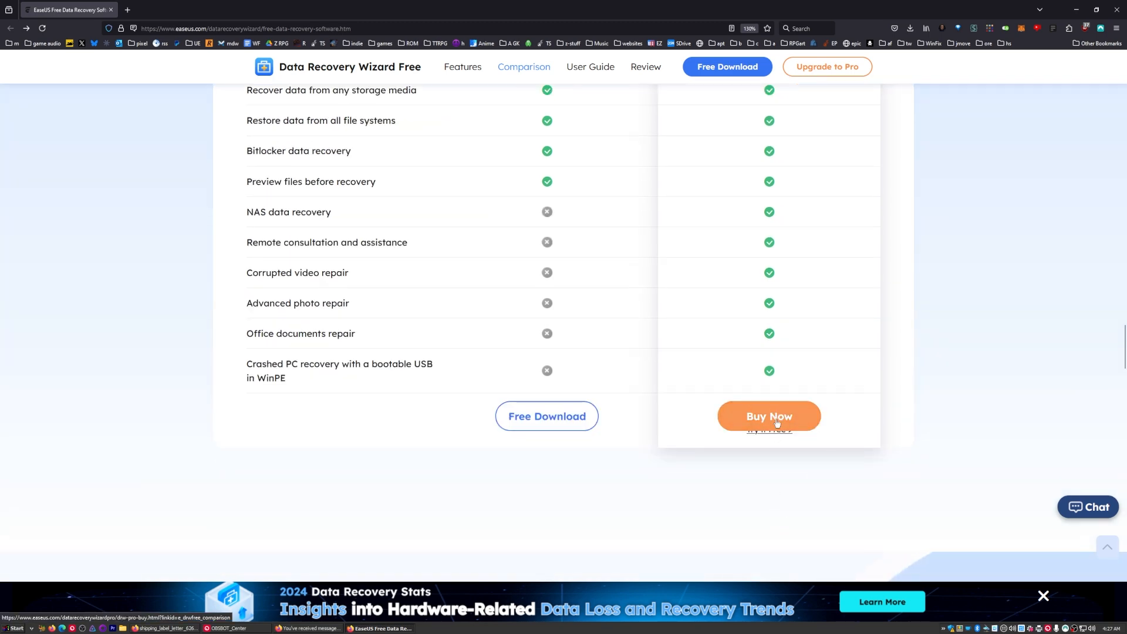
left_click(768, 416)
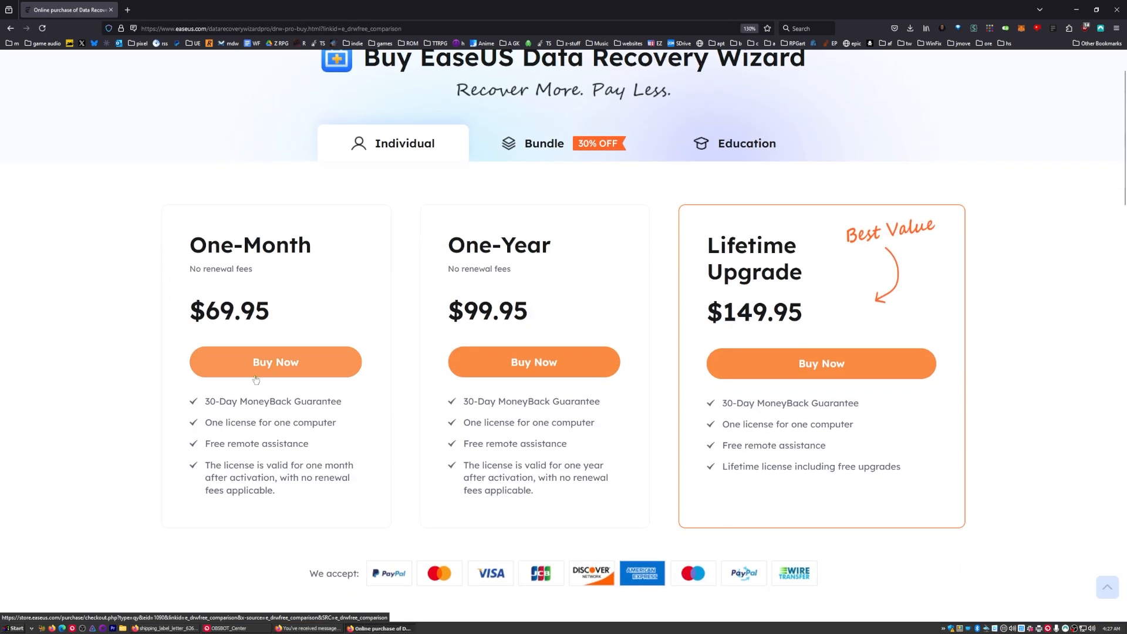
scroll("down", 3)
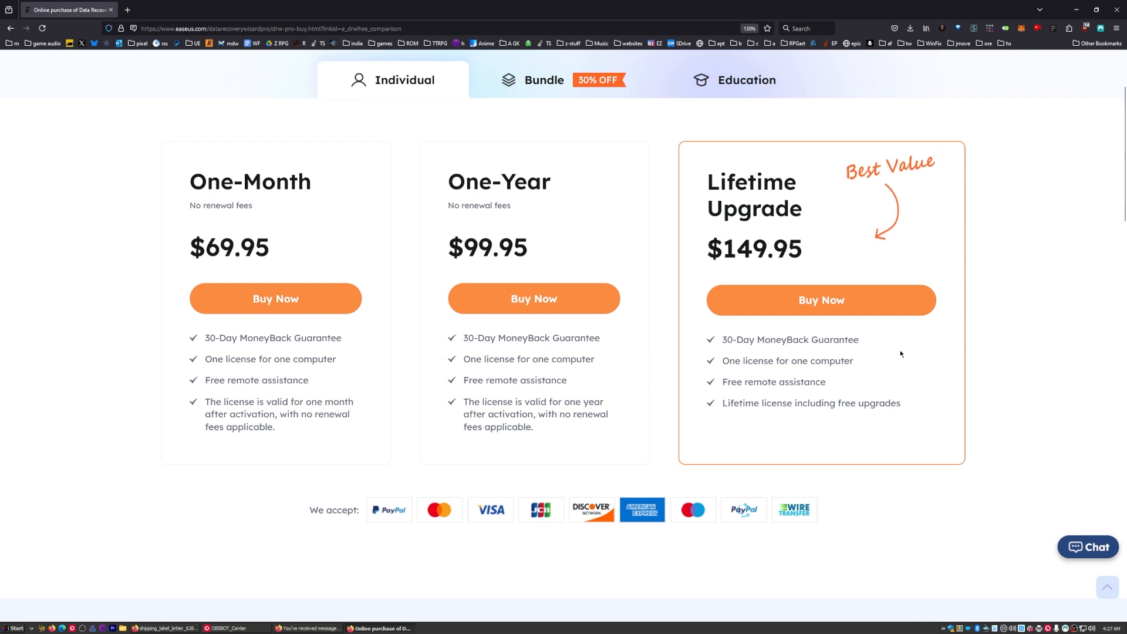
mouse_move(755, 289)
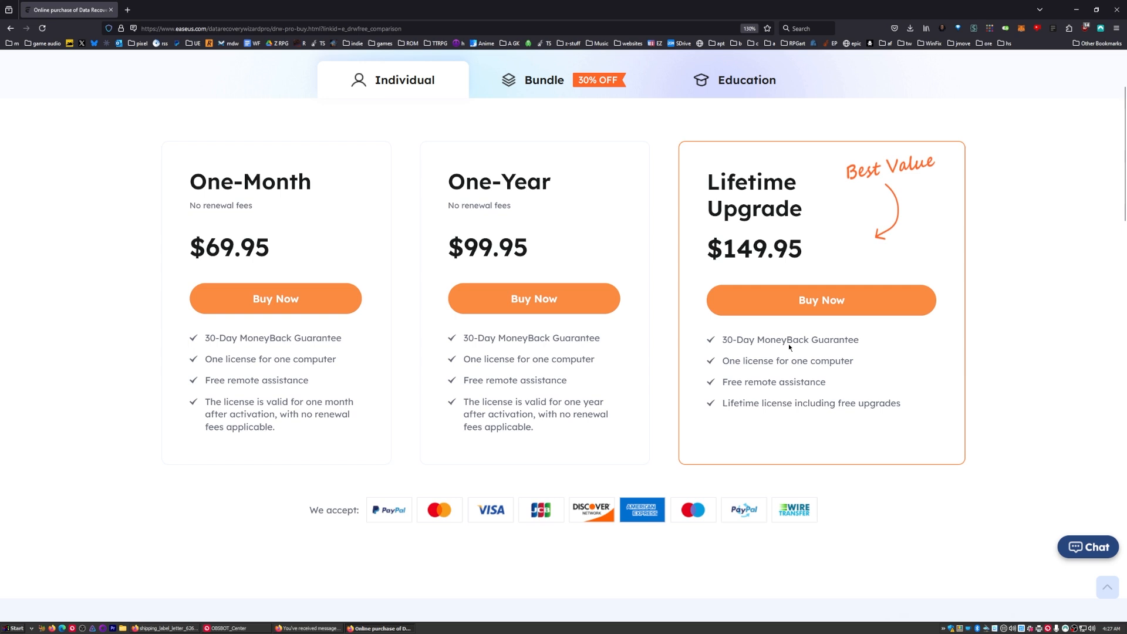
mouse_move(736, 225)
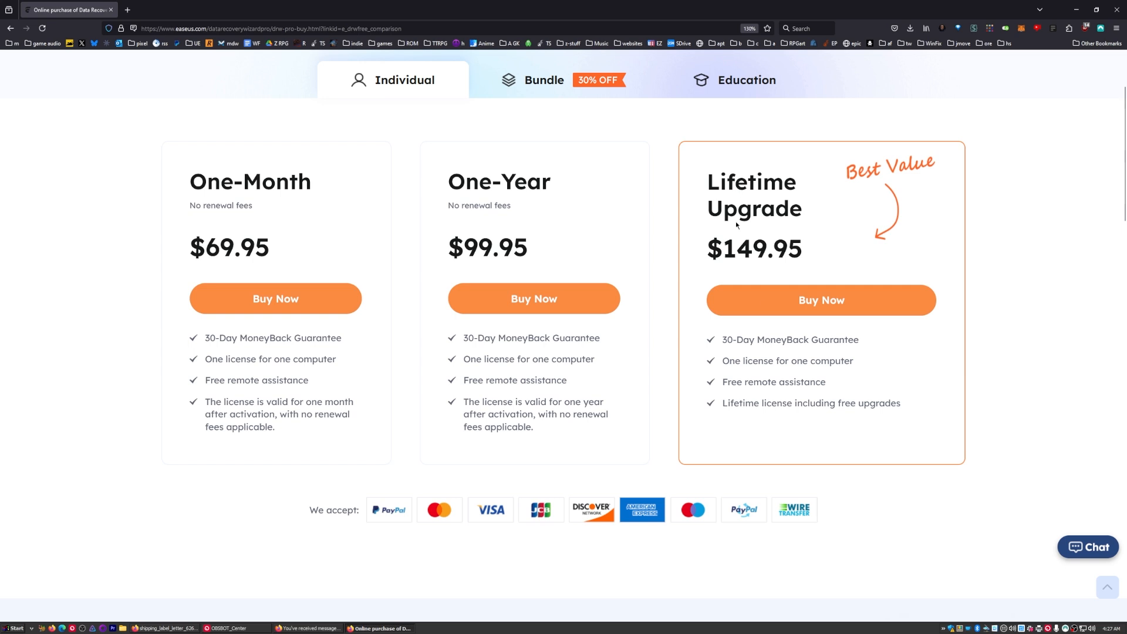
mouse_move(269, 240)
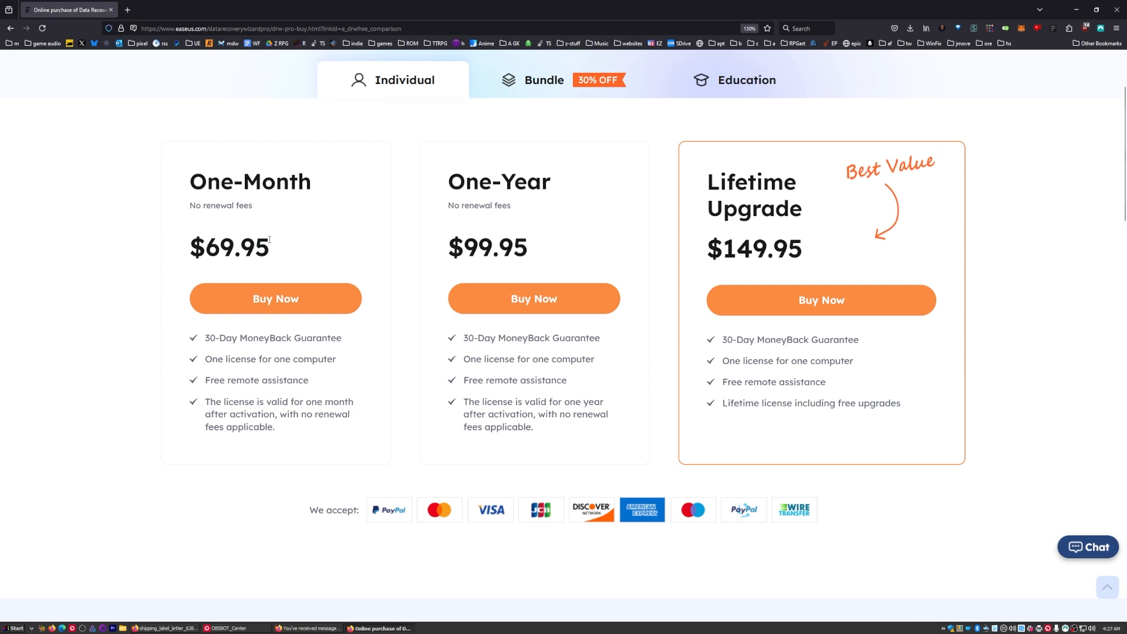
mouse_move(275, 298)
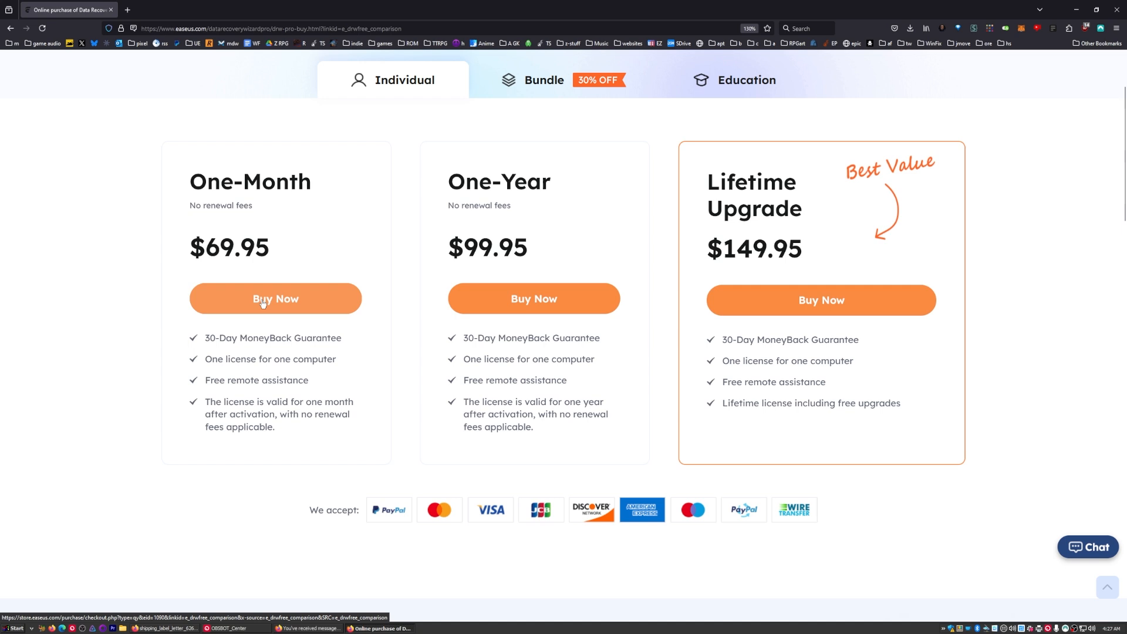
mouse_move(294, 297)
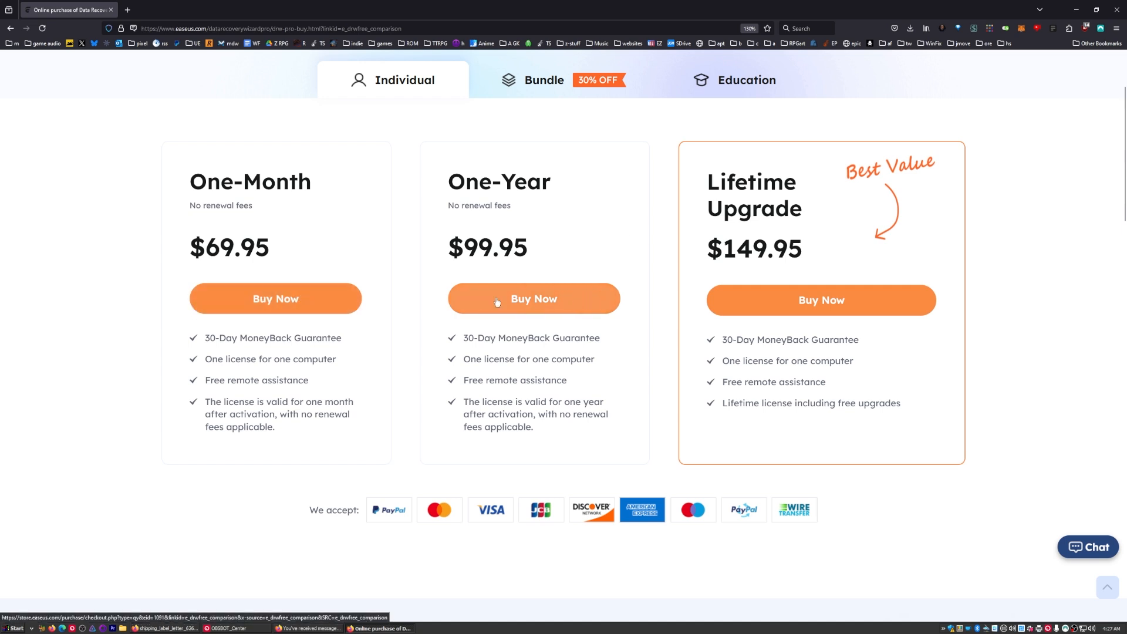
mouse_move(246, 323)
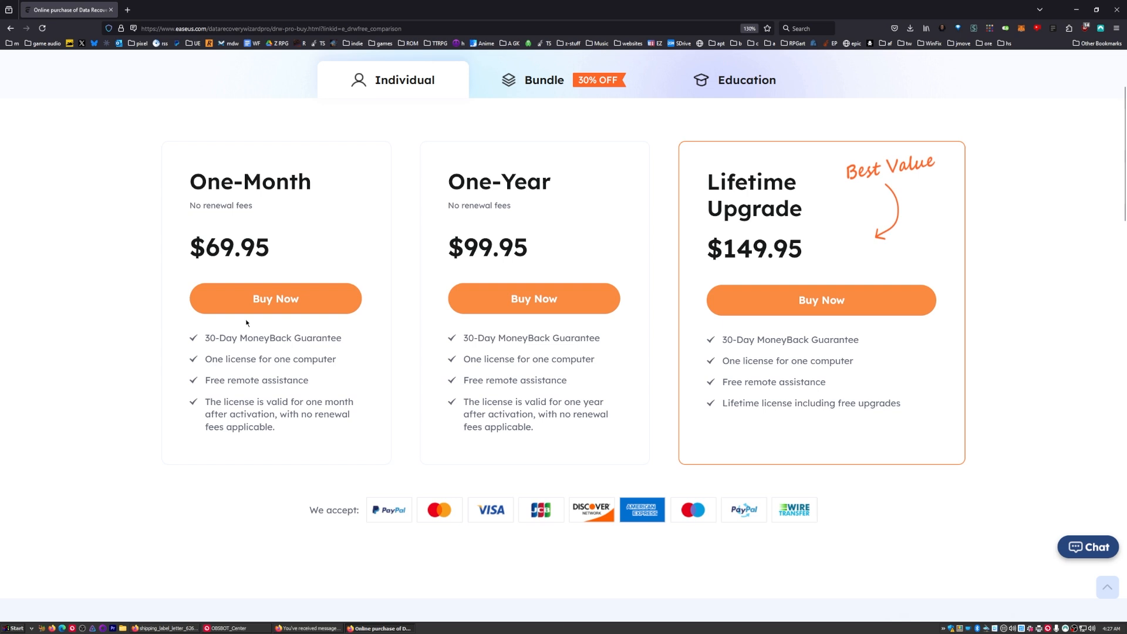
mouse_move(844, 285)
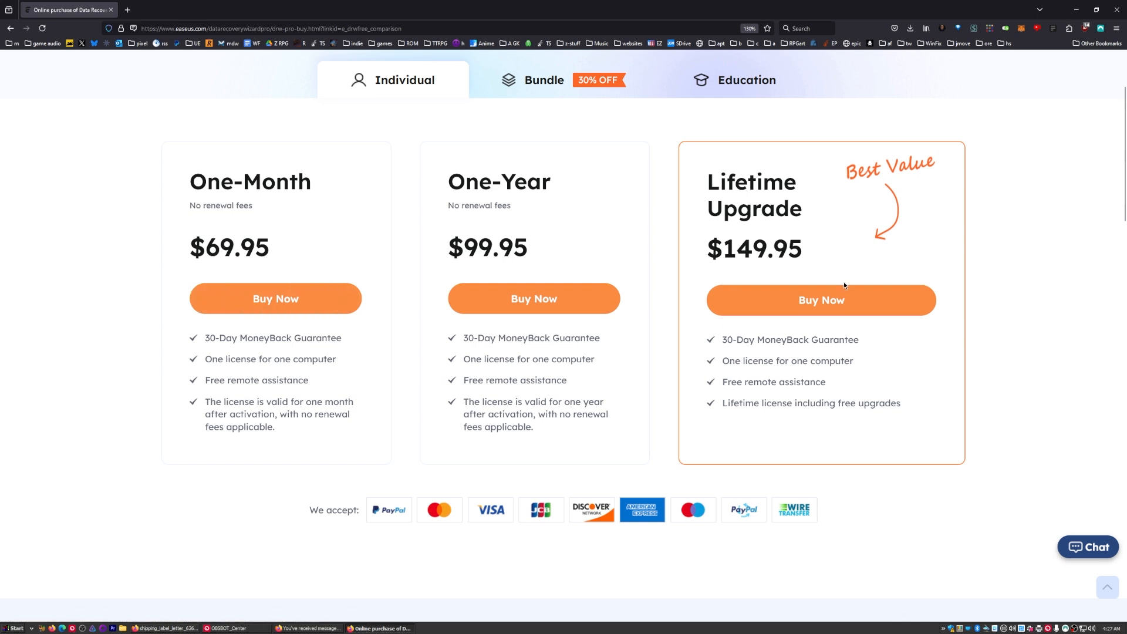
mouse_move(822, 312)
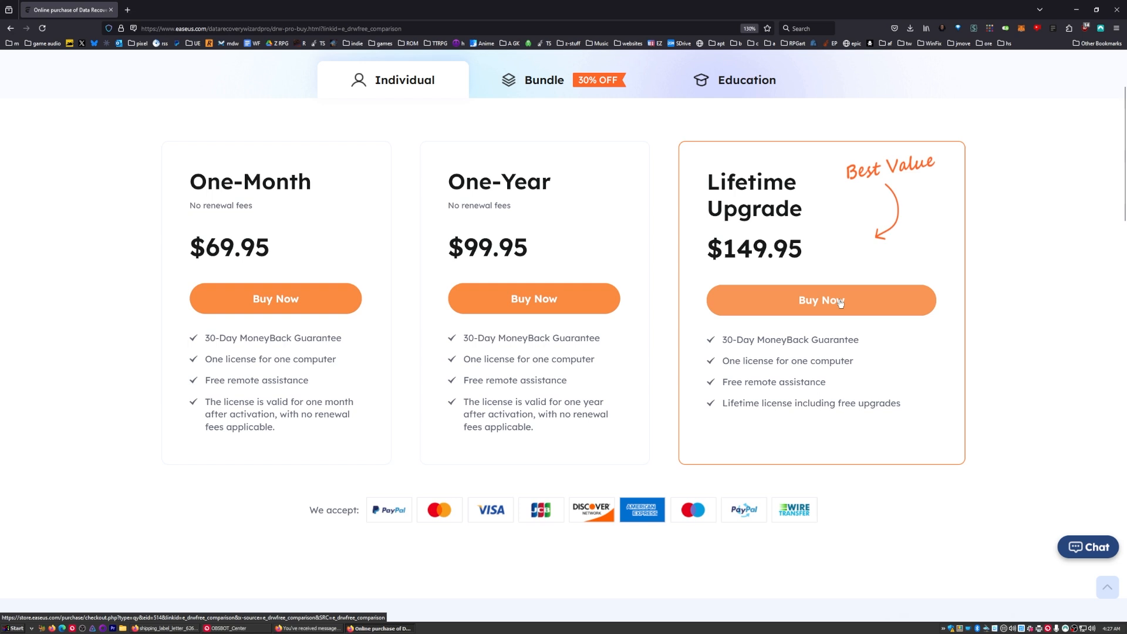
left_click(543, 80)
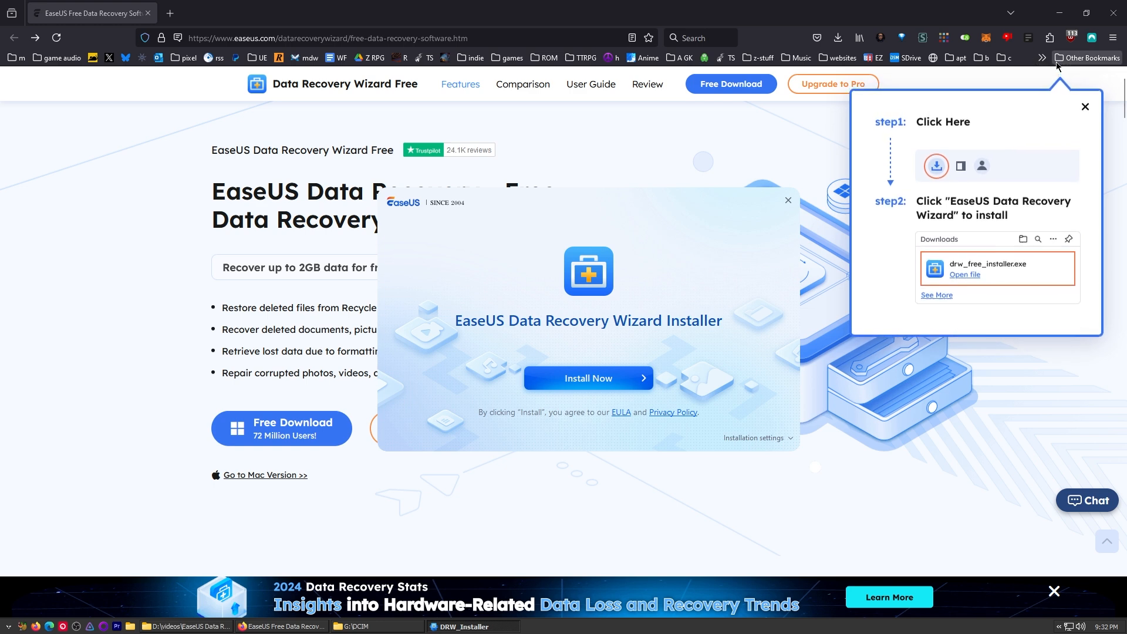
Install EaseUS Data Recovery Wizard Professional Lifetime and let it open to the location screen.
left_click(787, 200)
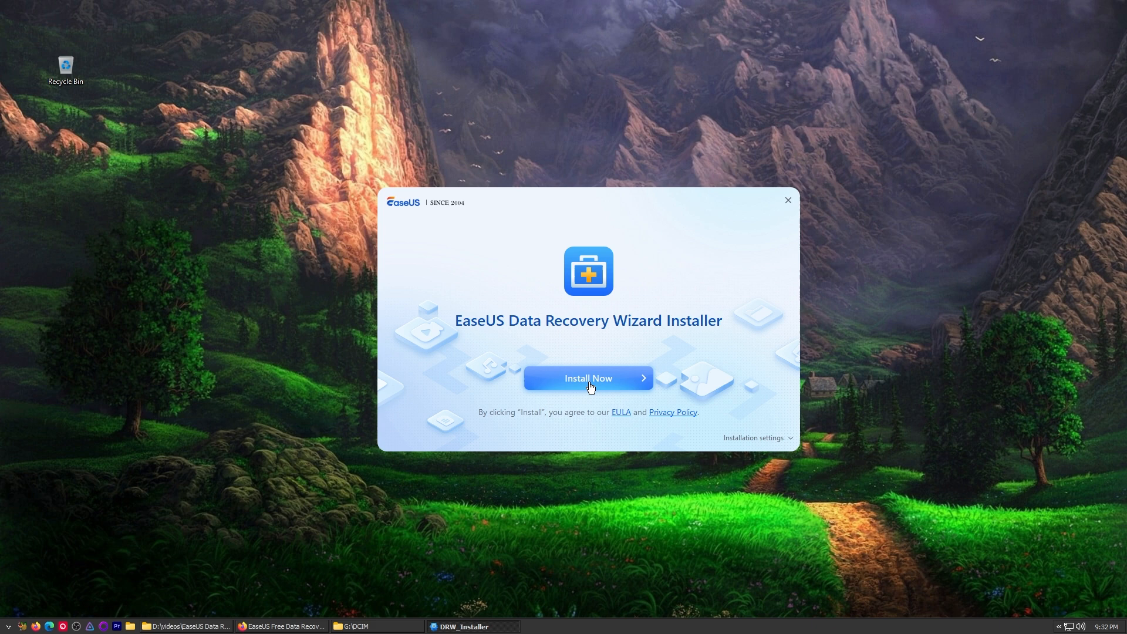
left_click(588, 378)
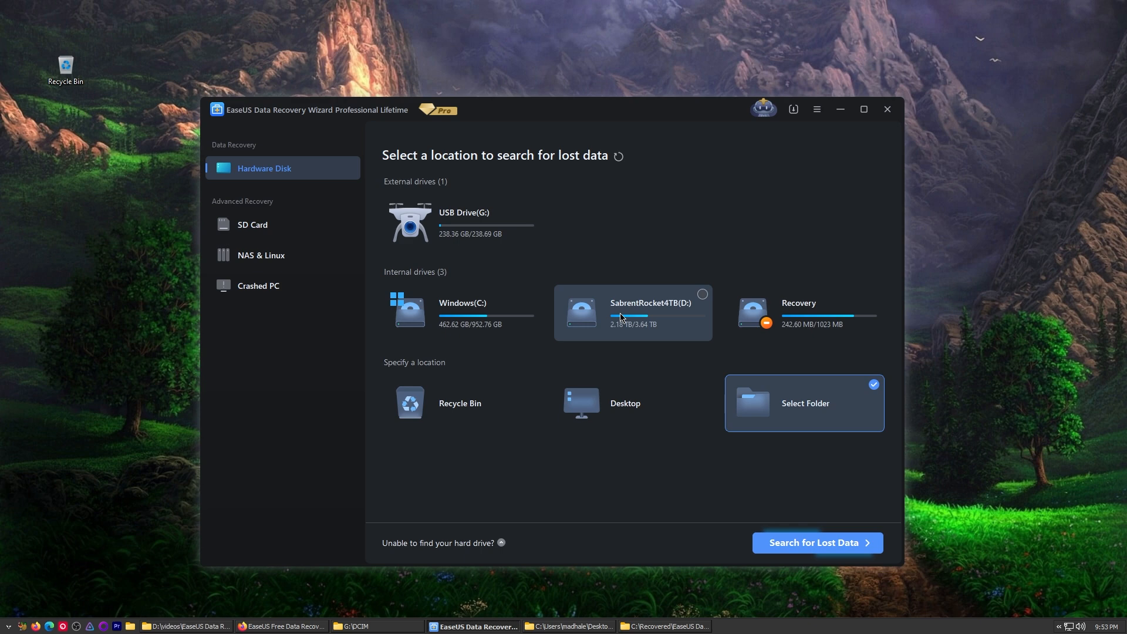
Pick the D:\videos folder as the search location and start its quick scan.
left_click(462, 312)
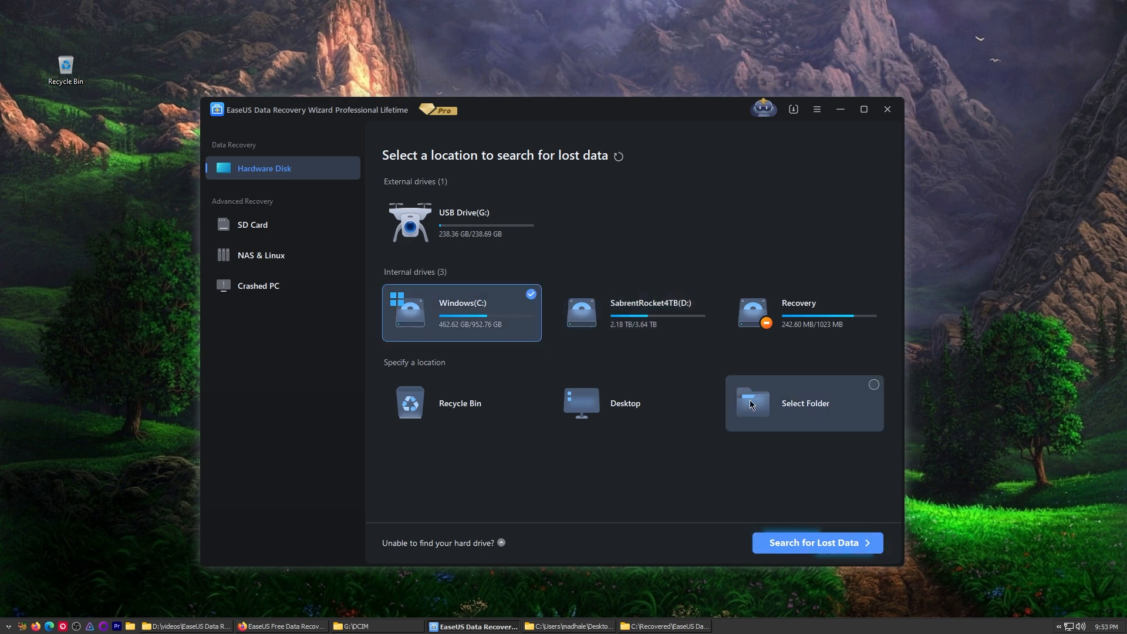
left_click(804, 402)
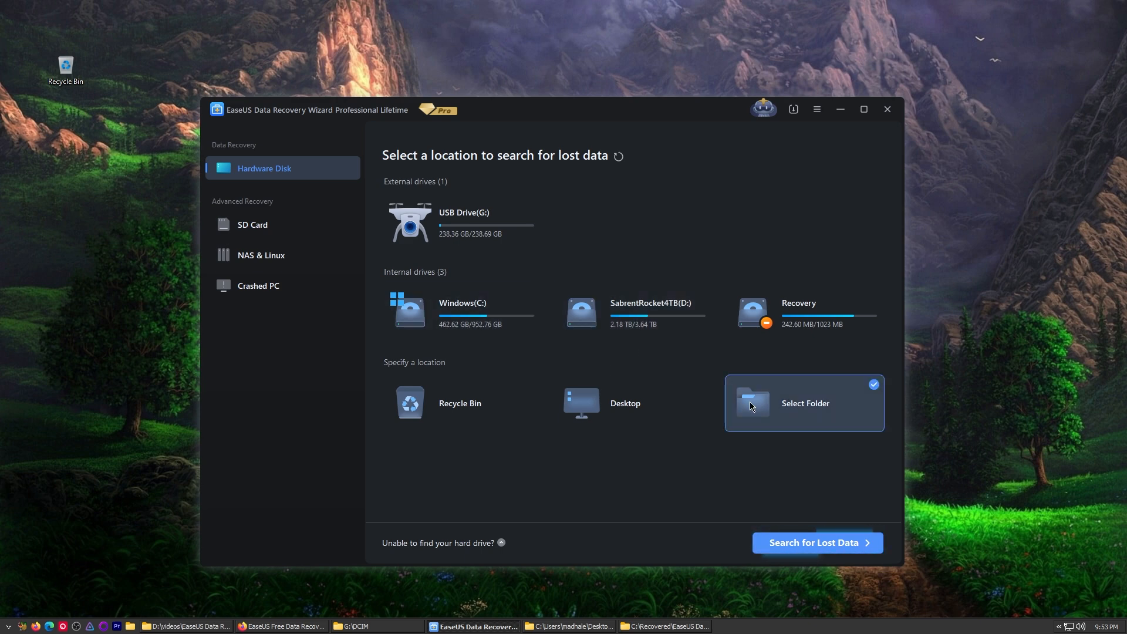
left_click(804, 403)
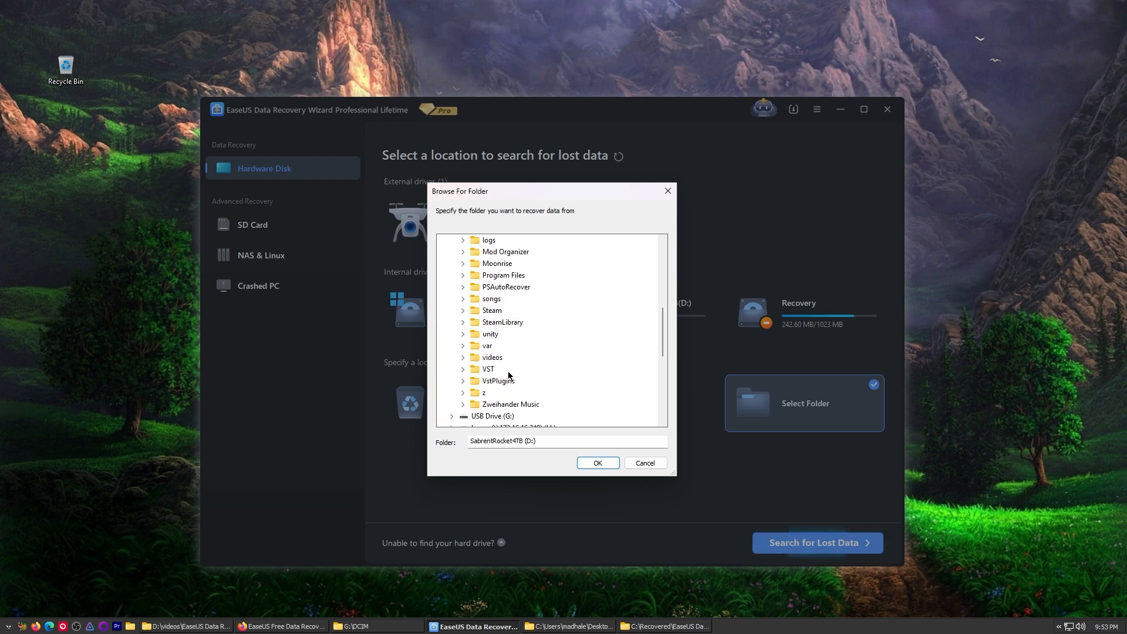
left_click(492, 357)
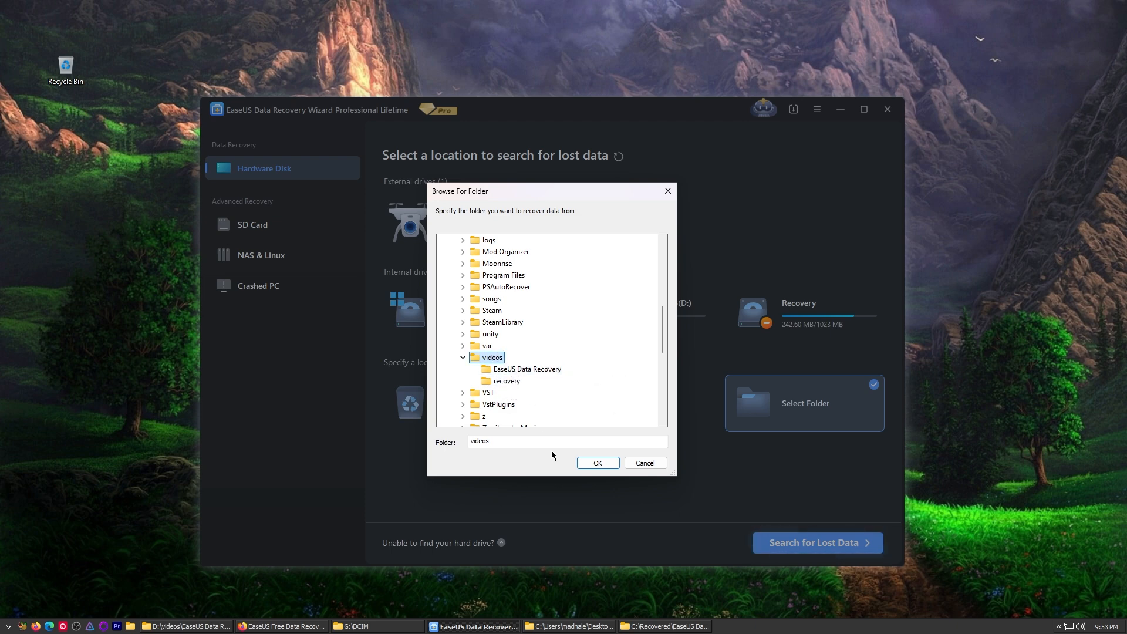
left_click(596, 463)
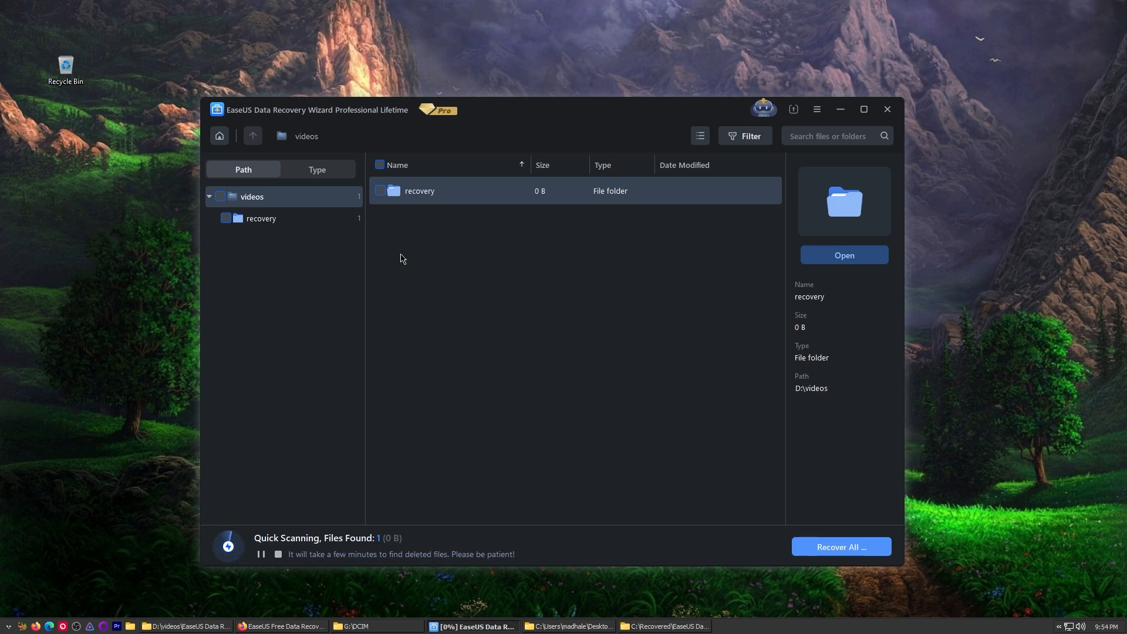
mouse_move(535, 295)
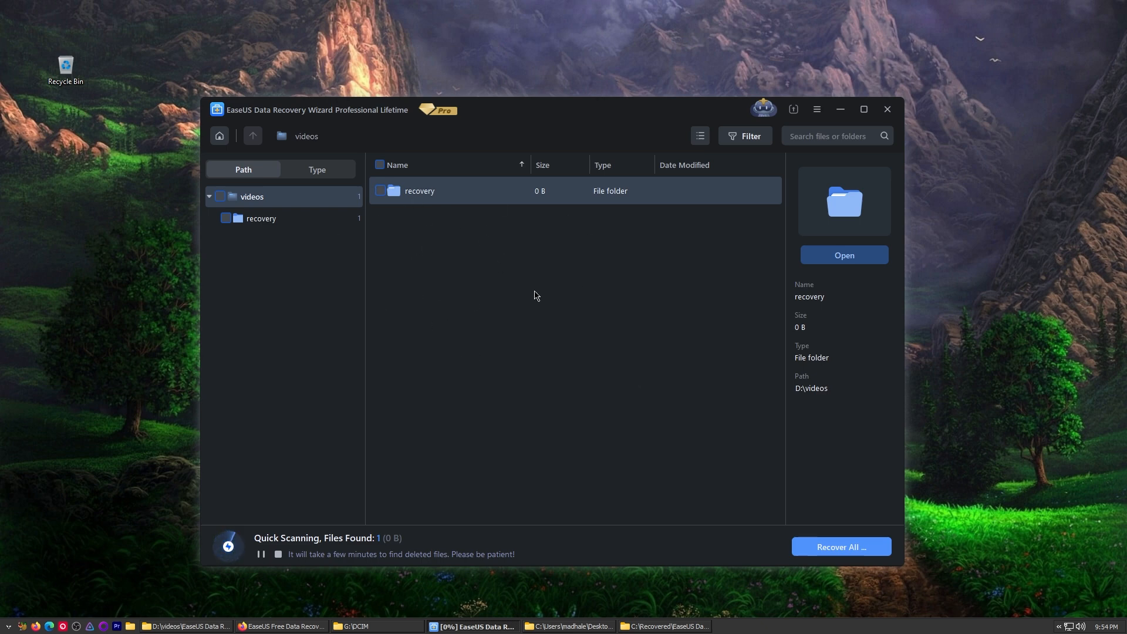
mouse_move(271, 540)
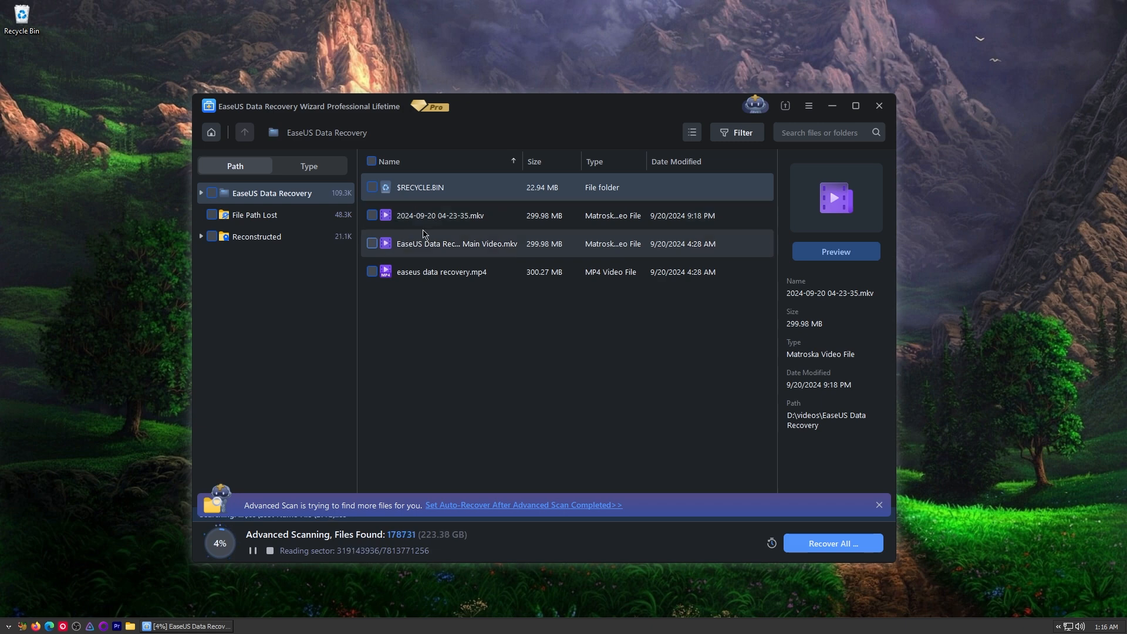
mouse_move(400, 257)
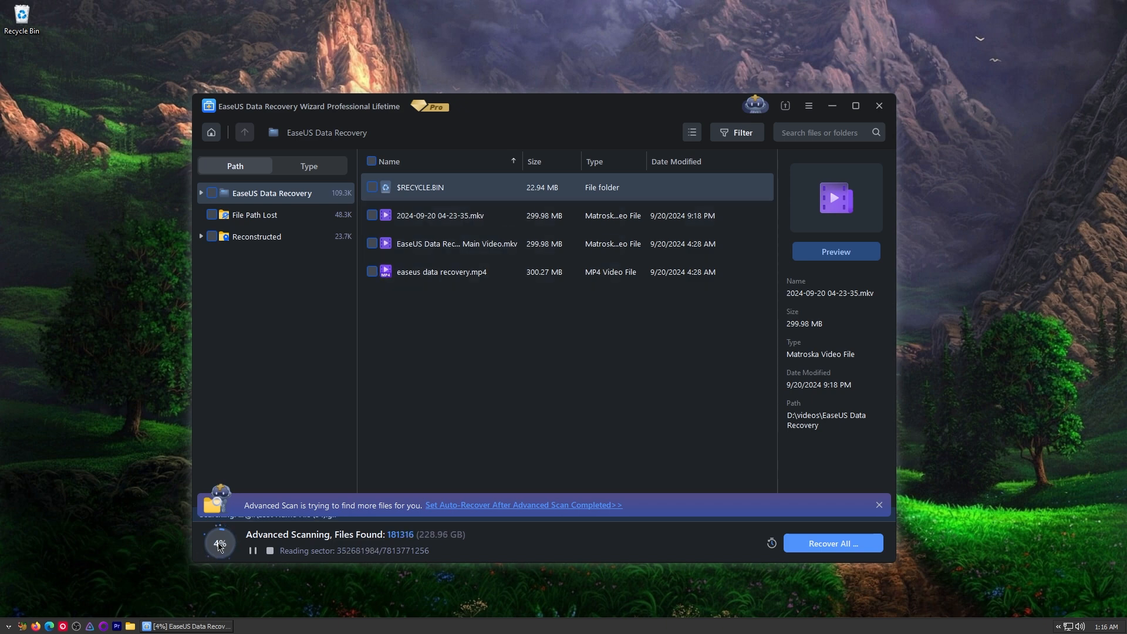
mouse_move(442, 276)
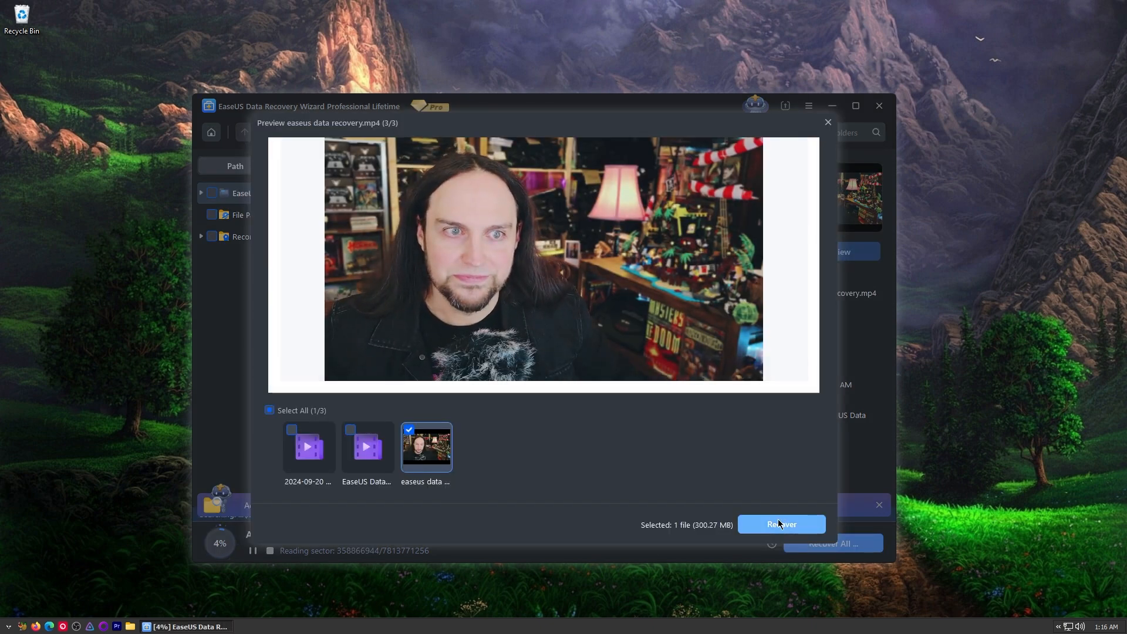
Start recovering the checked easeus data recovery.mp4 video.
left_click(780, 524)
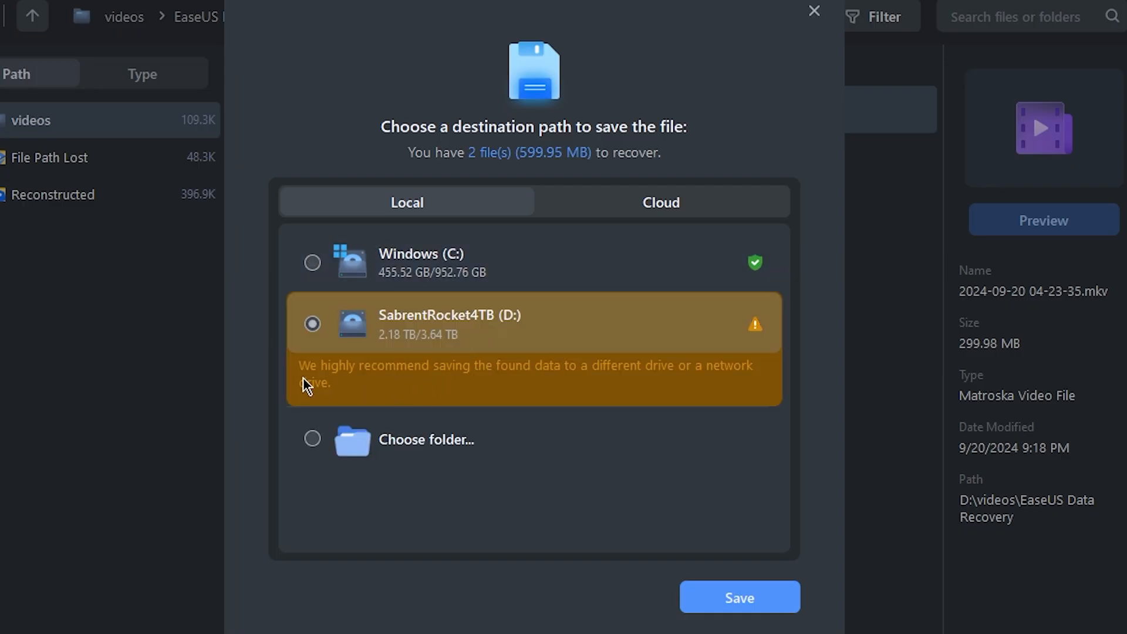
mouse_move(460, 381)
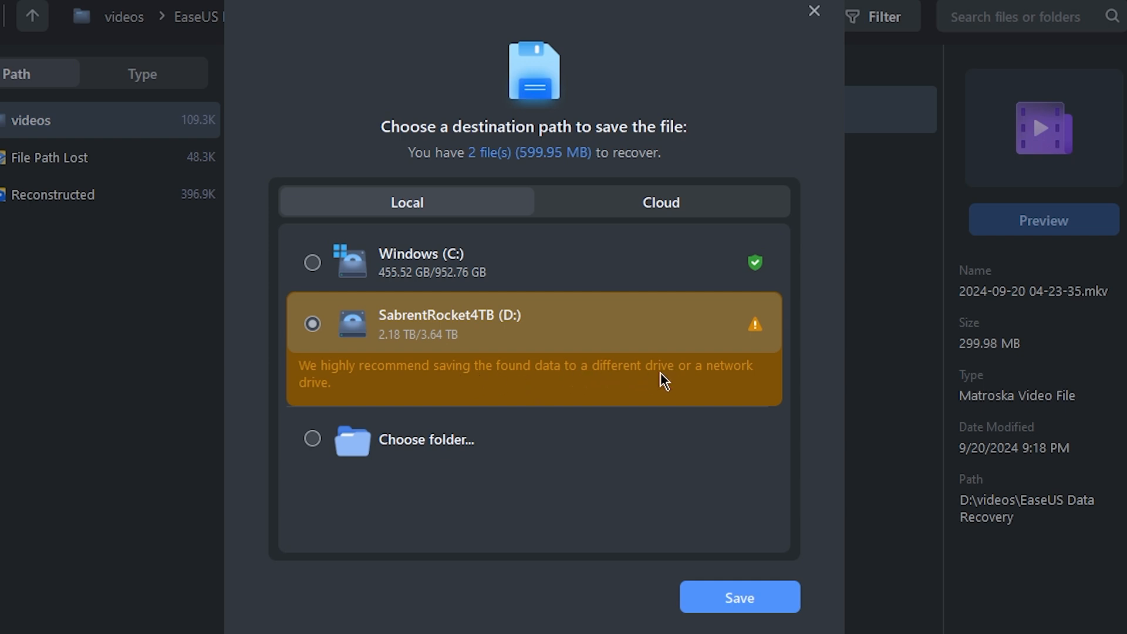
mouse_move(551, 281)
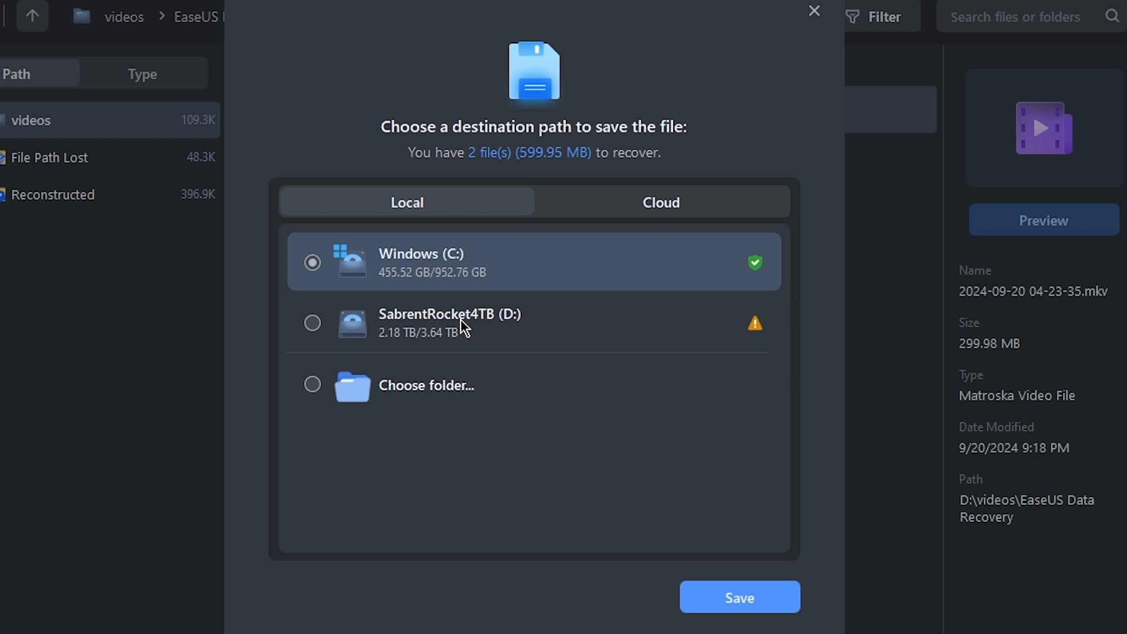
Select drive D (SabrentRocket4TB) as the save location for the 2 recovered files.
left_click(311, 322)
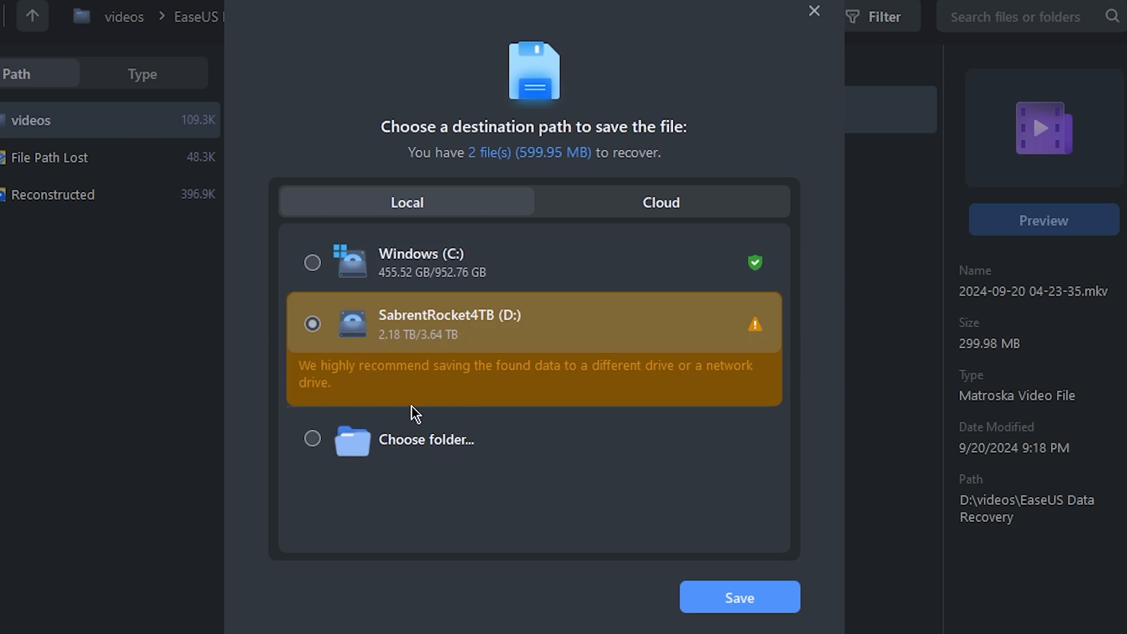
mouse_move(334, 330)
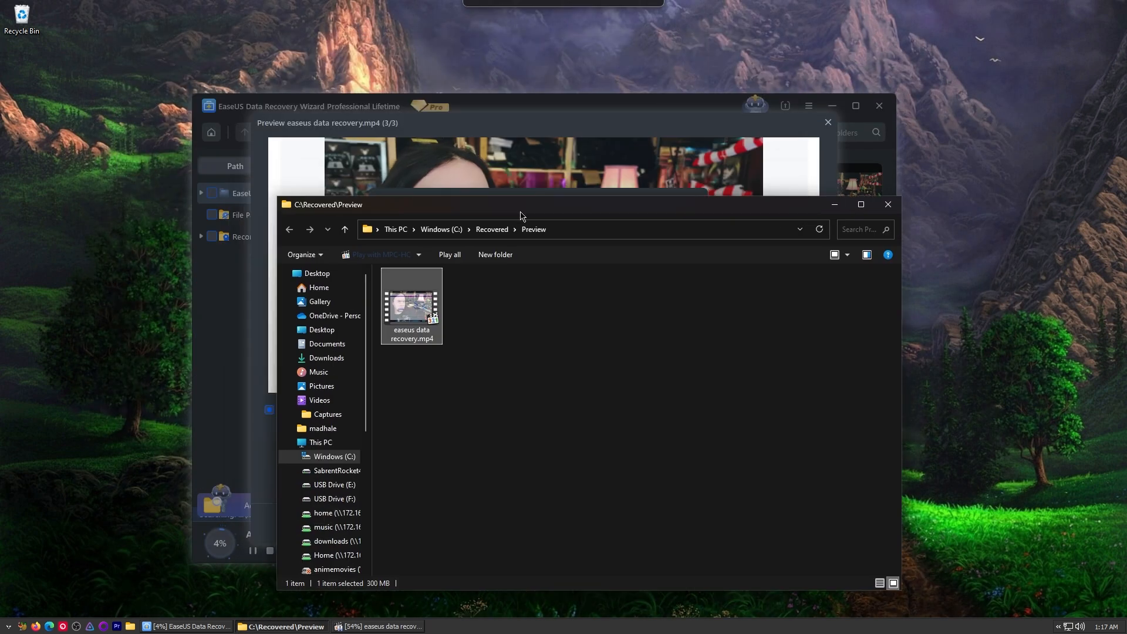
mouse_move(411, 305)
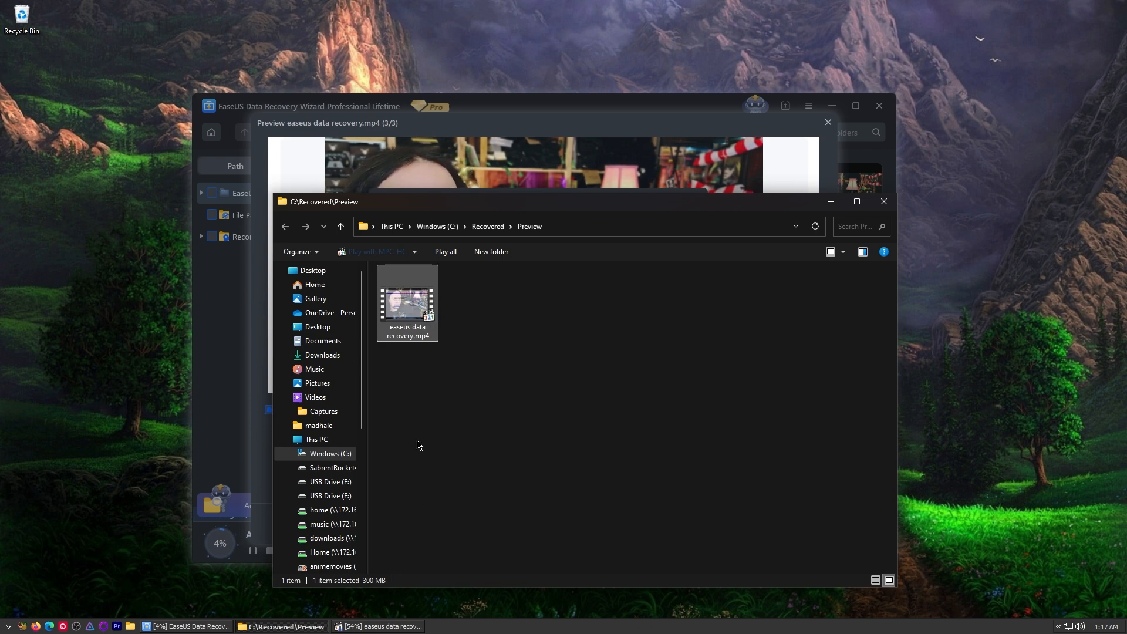
View the recovered 300 MB easeus data recovery.mp4 in C:\Recovered\Preview in File Explorer.
left_click(314, 398)
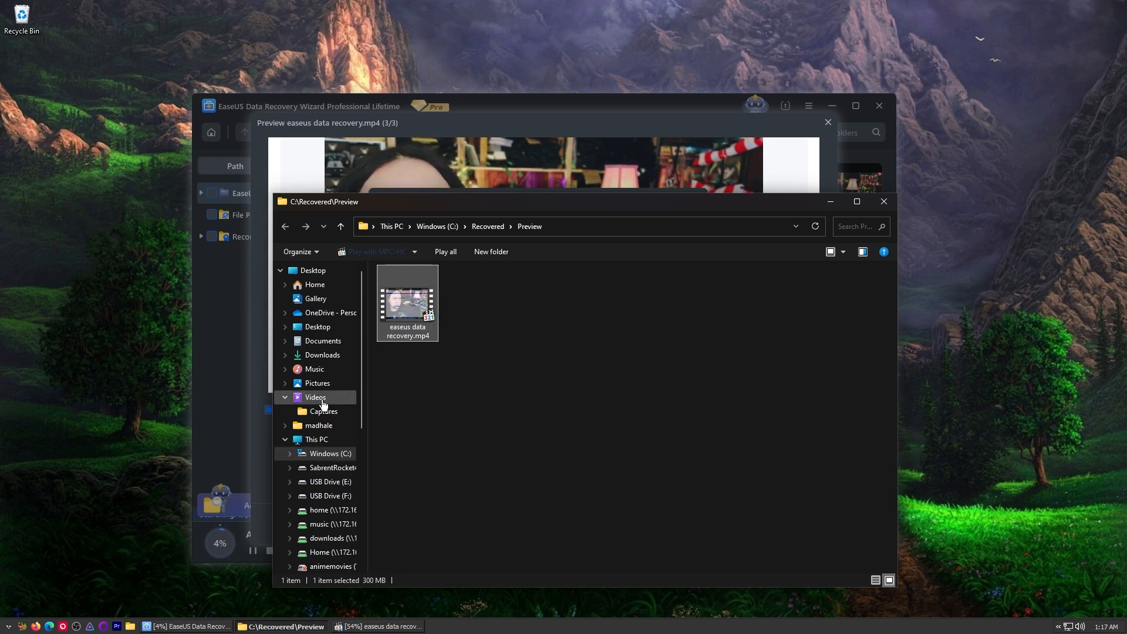